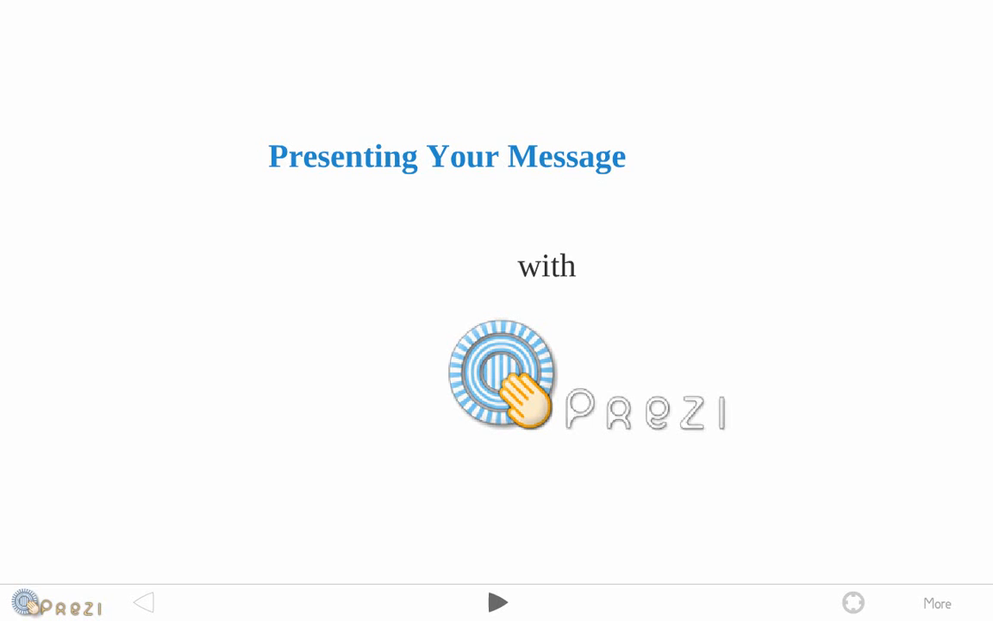
Step: Advance from the title step to the 'How do you do?' greeting frame
left_click(496, 602)
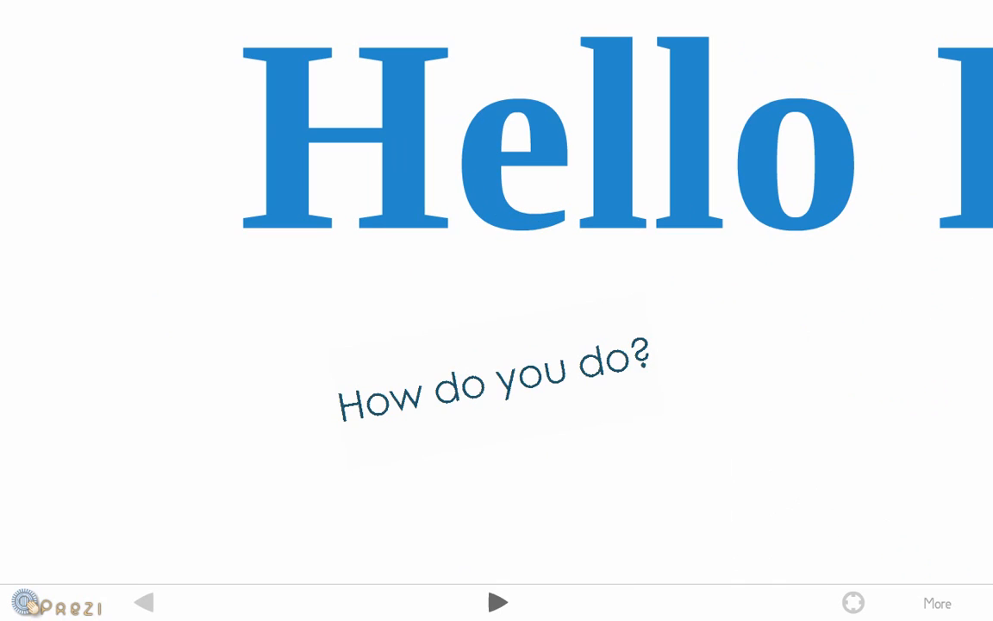
Step: Advance to the 'Can be used creatively' step comparing Prezi to After Effects kinetic typography
left_click(499, 601)
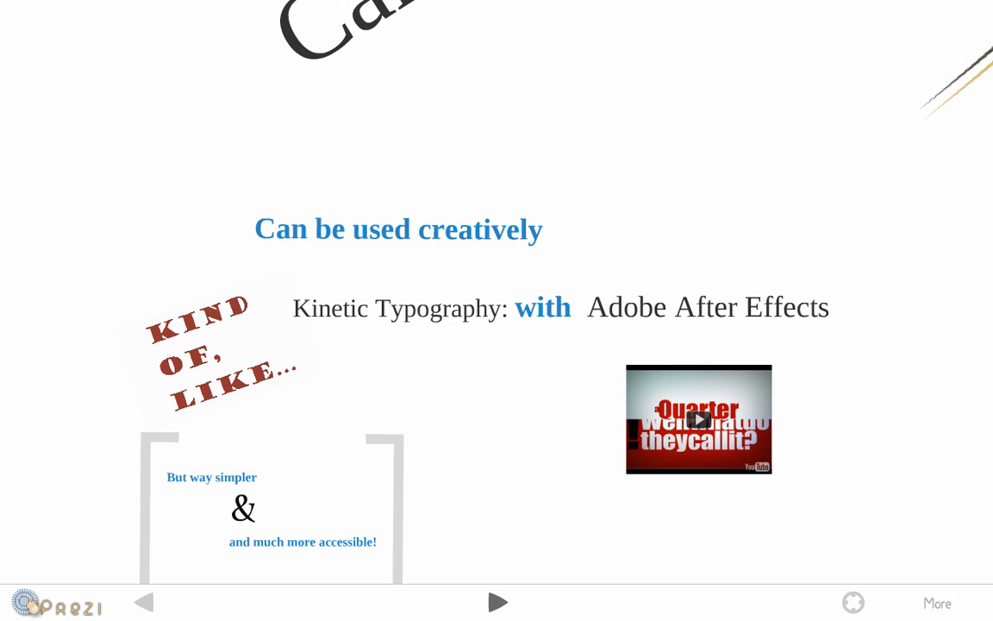
Step: Zoom into the embedded kinetic typography video, watch it, then continue to the next note
left_click(698, 419)
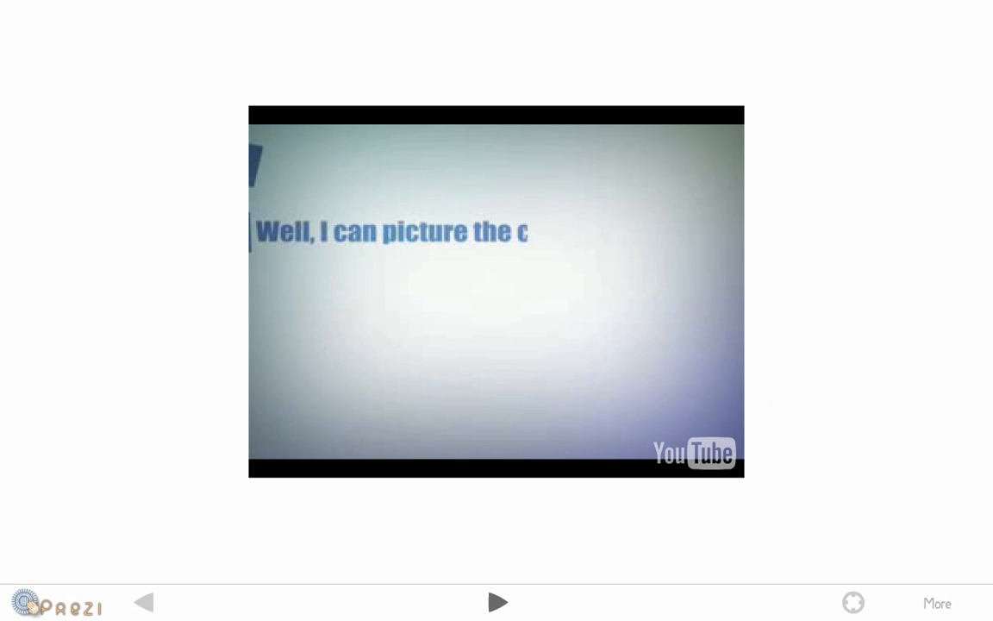
left_click(499, 602)
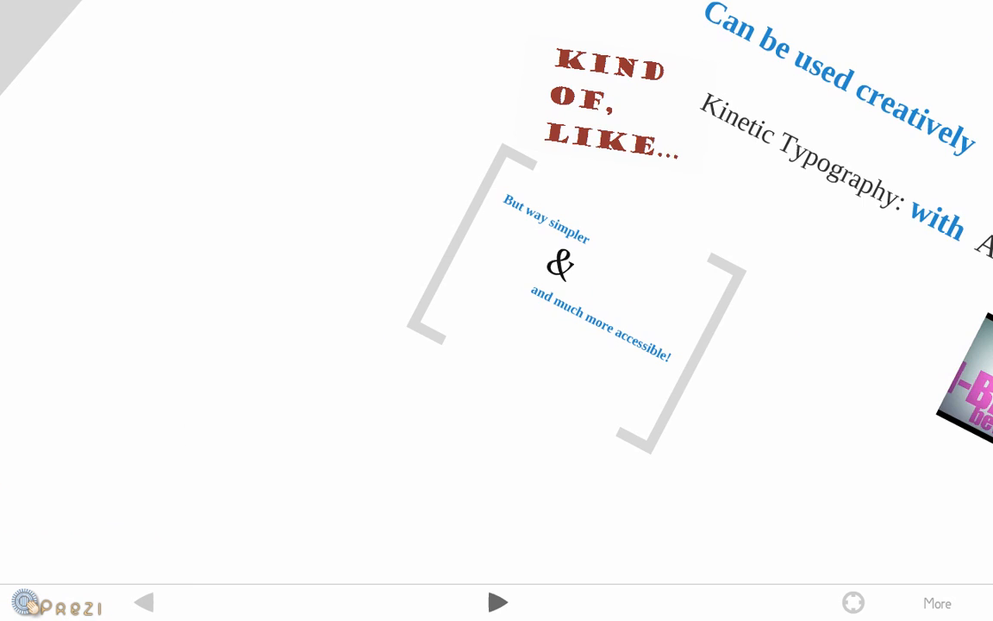
Step: Advance to the 'Non-linear, but that's partly true' frame
left_click(498, 602)
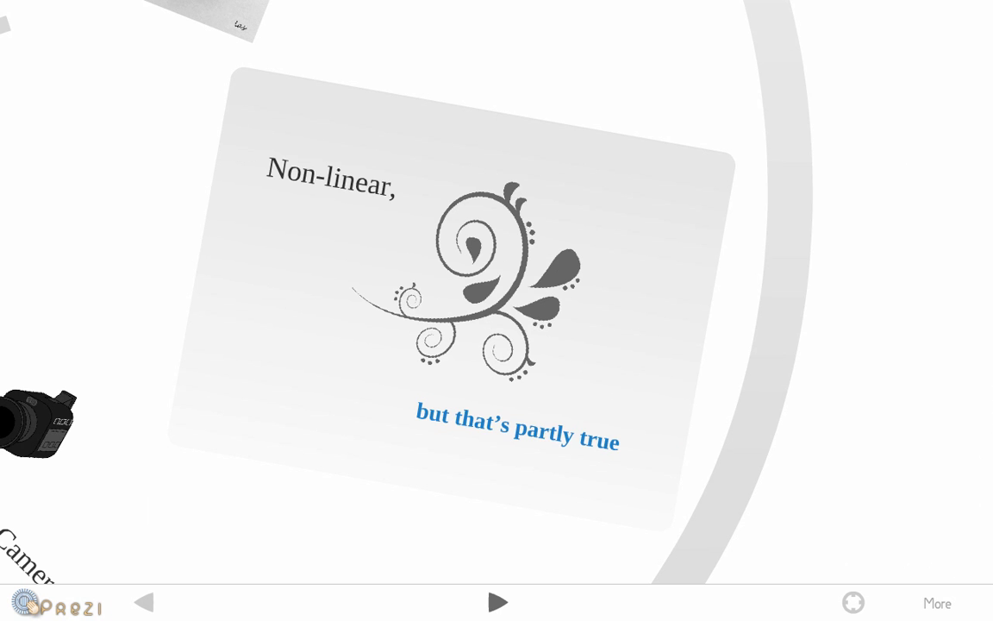
Step: Step past the 'So...?' crayons frame to 'two aspects to an influential message'
left_click(498, 602)
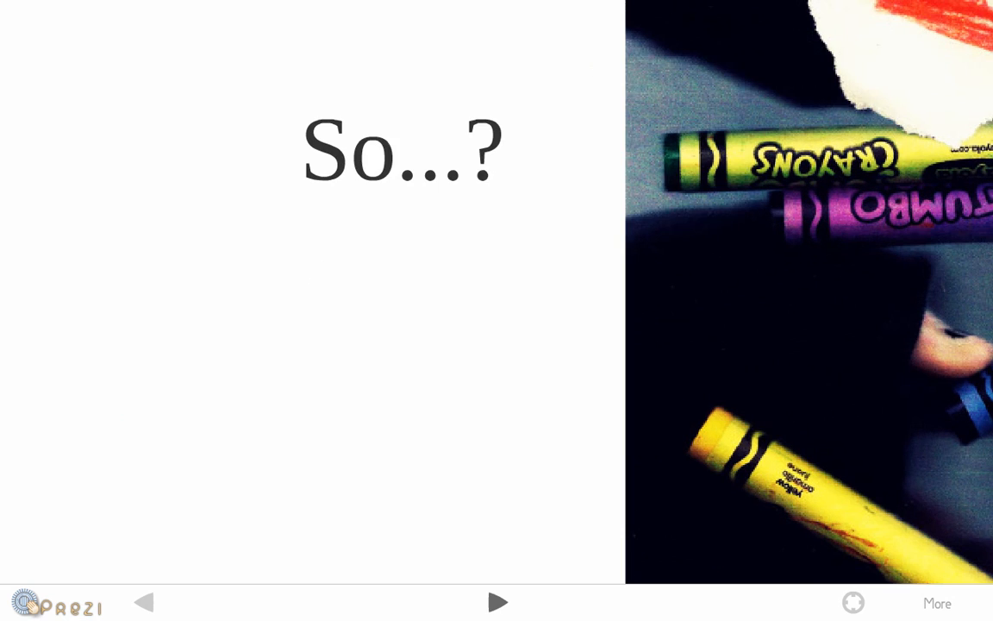
left_click(496, 602)
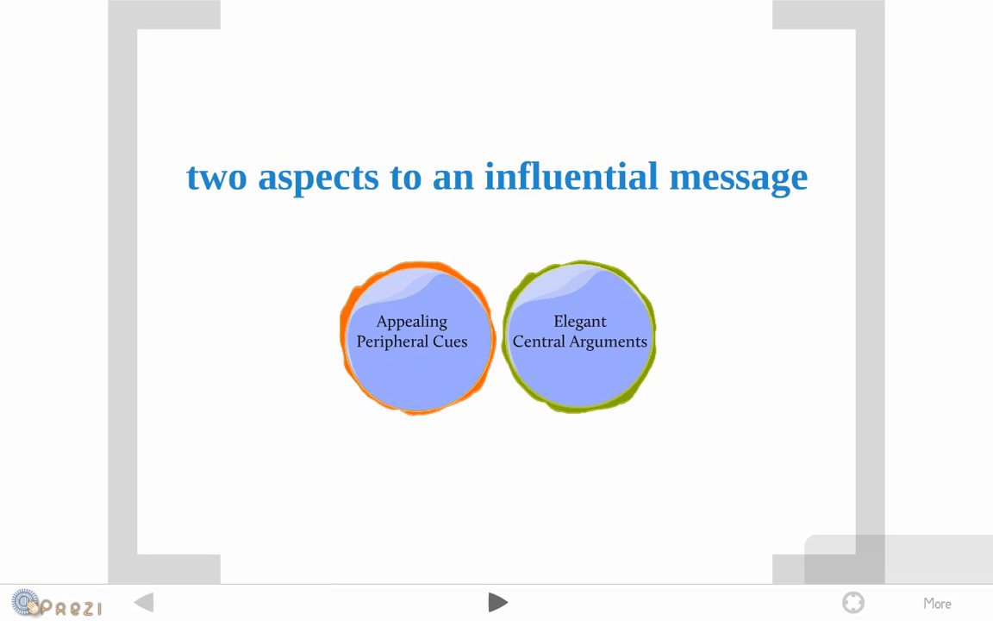
Step: Pass the 'not mutually exclusive but…' frames and zoom out to the Message Appeal and Impact overview
left_click(497, 602)
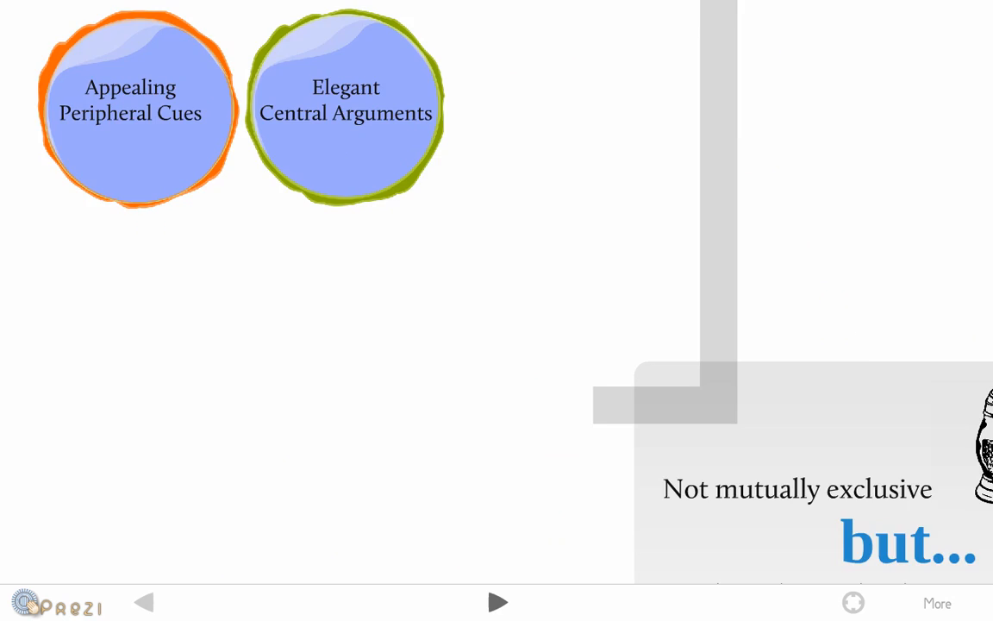
left_click(496, 602)
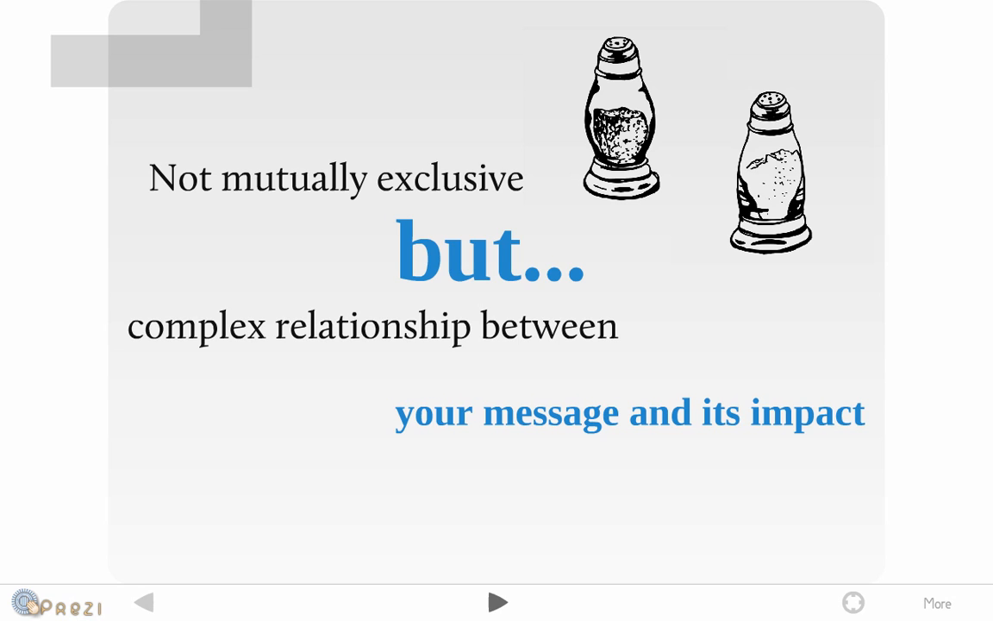
left_click(497, 602)
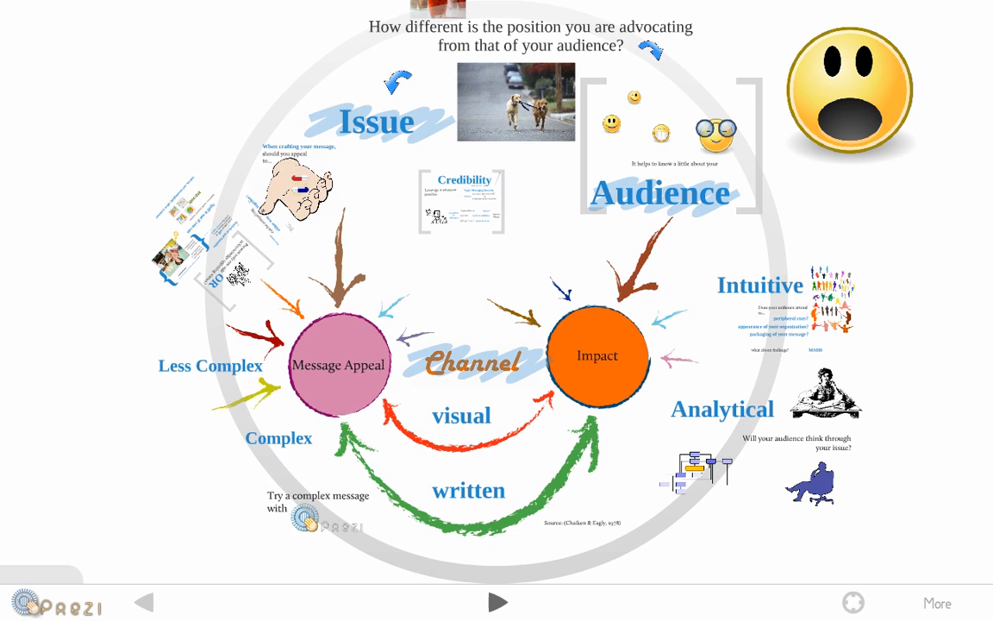
Step: Zoom into the Audience section and reach the question on attending to peripheral cues
left_click(497, 600)
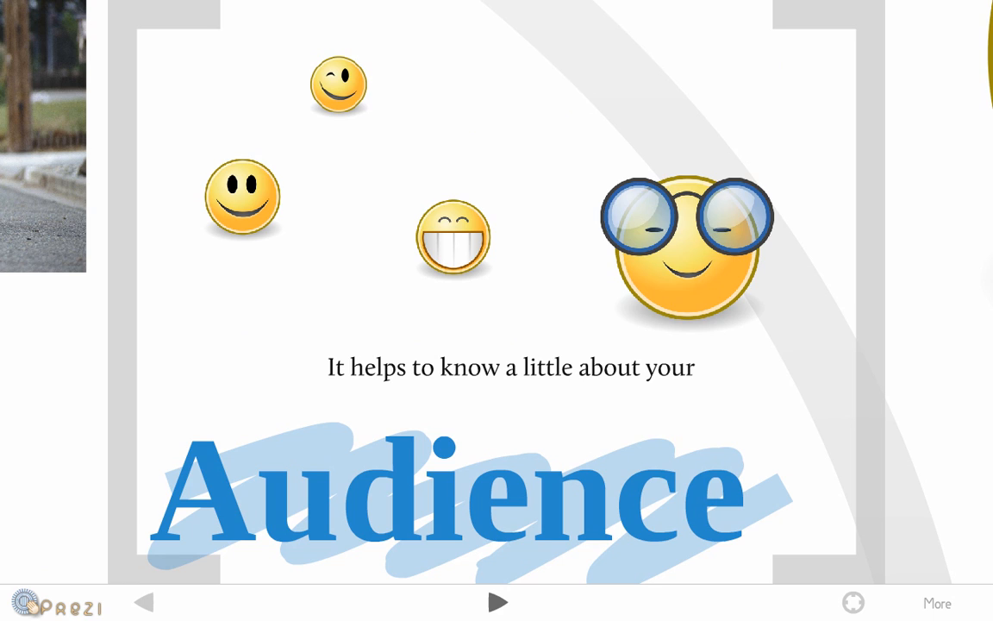
left_click(498, 602)
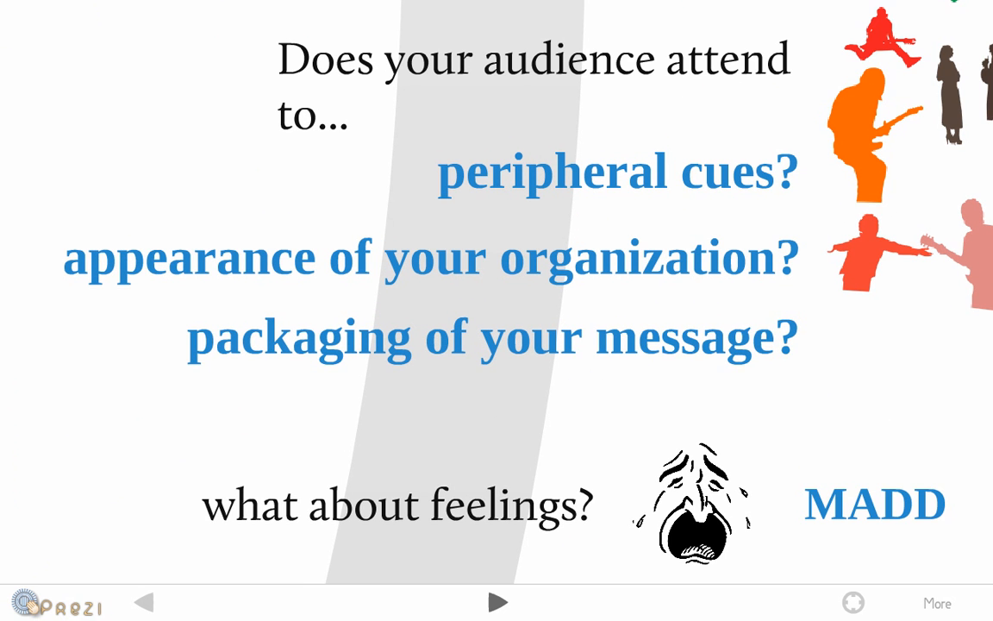
Step: Advance to the frame contrasting the Reason and Feelings pills
left_click(499, 602)
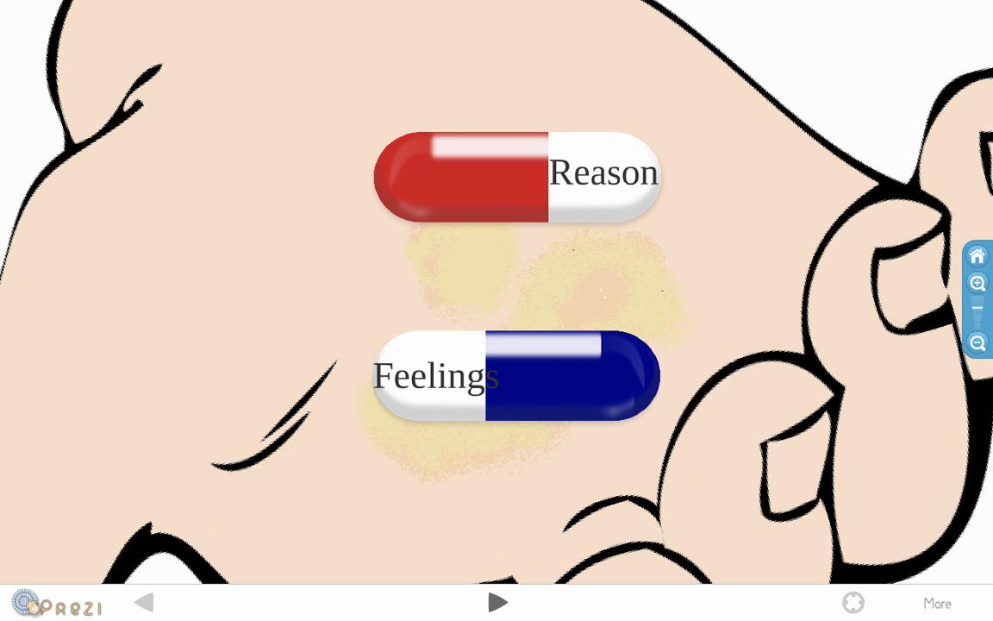
Step: Advance to the Toronto Star 2006 report: MADD spends 19 cents on charity, 81 on administration
left_click(498, 602)
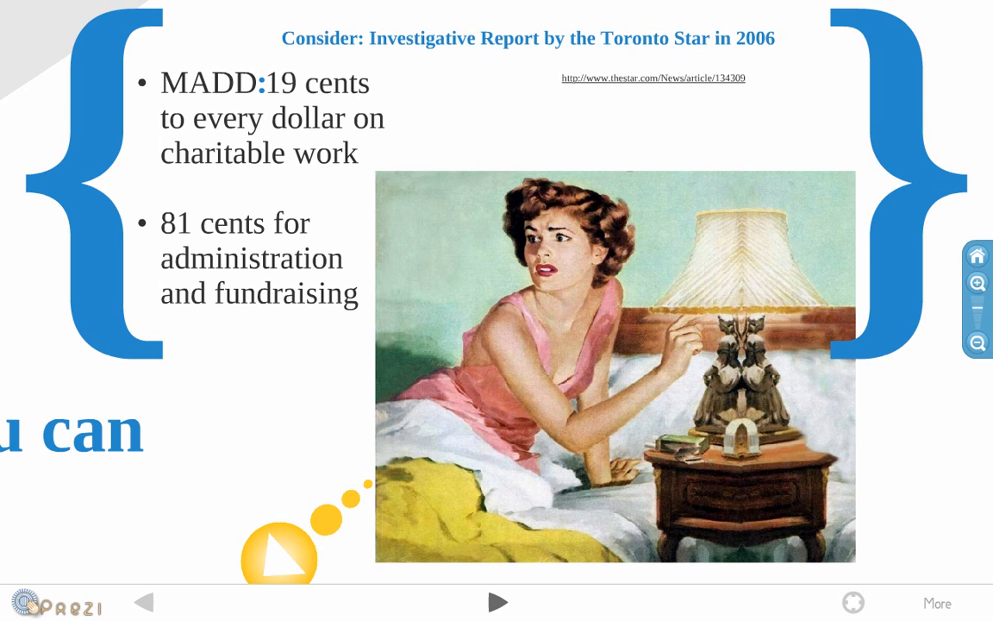
Step: Advance to 'Spell it out if you can' on United Way's payroll donation campaign
left_click(498, 602)
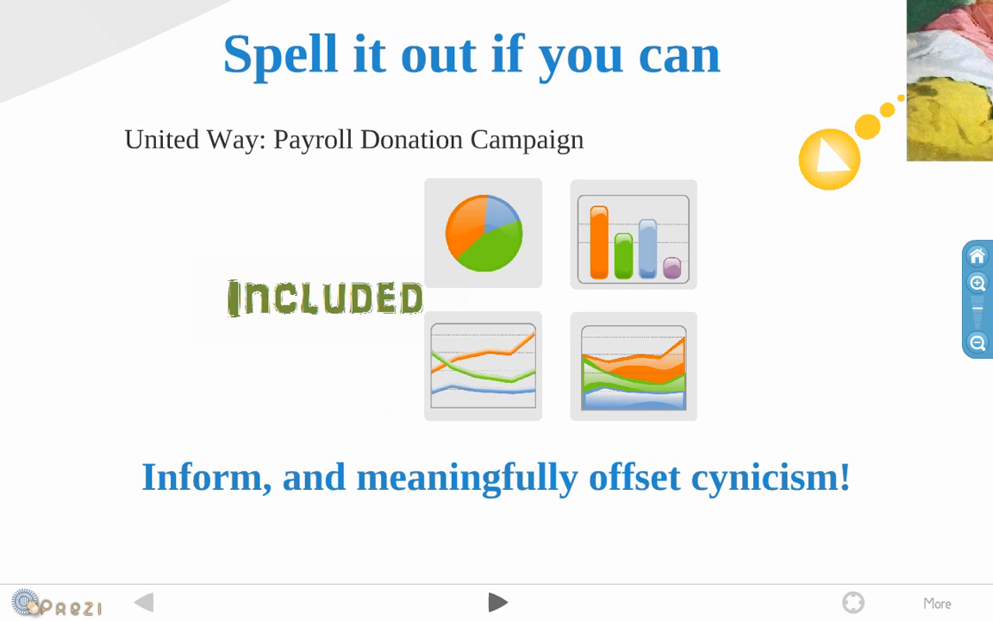
Step: Advance to the Credibility frame on trustworthiness, expertise and official voice
left_click(497, 601)
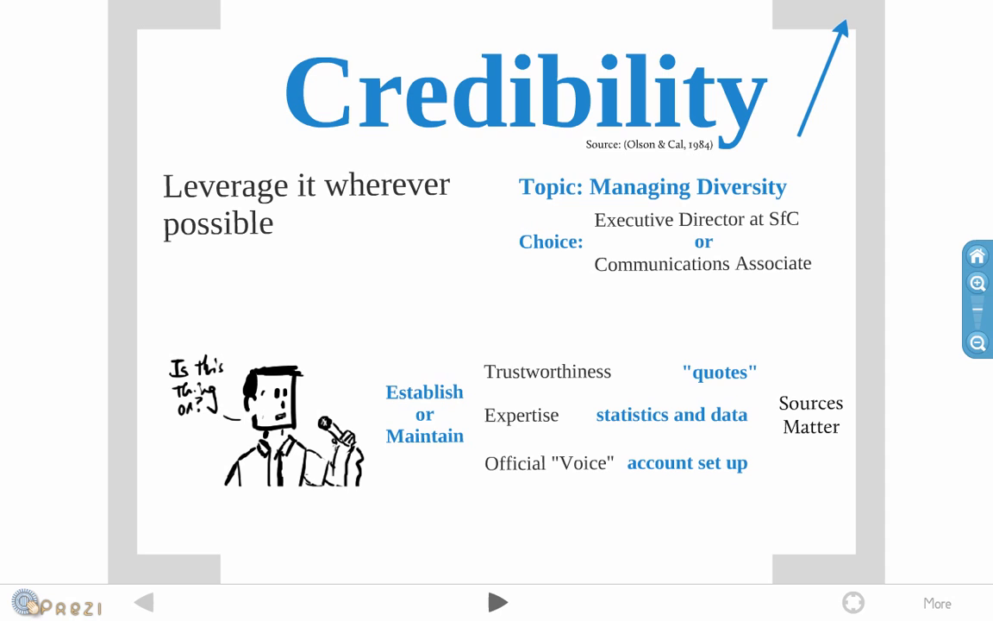
Step: Advance twice to the overview asking how different your position is from your audience's
left_click(499, 600)
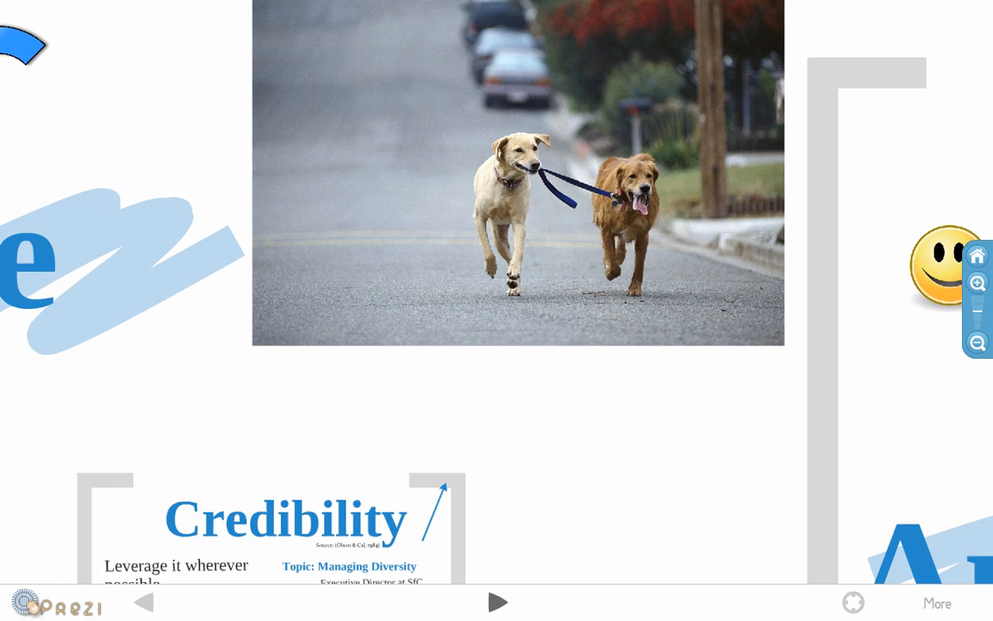
left_click(499, 602)
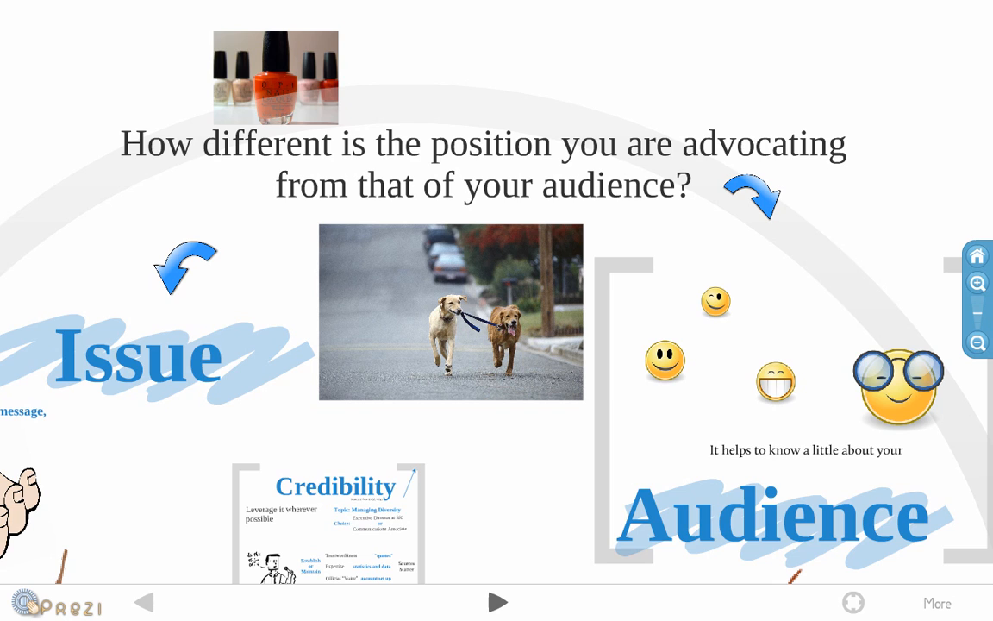
Step: Advance to the diagram linking Message Appeal to Impact through visual and written channels
left_click(497, 601)
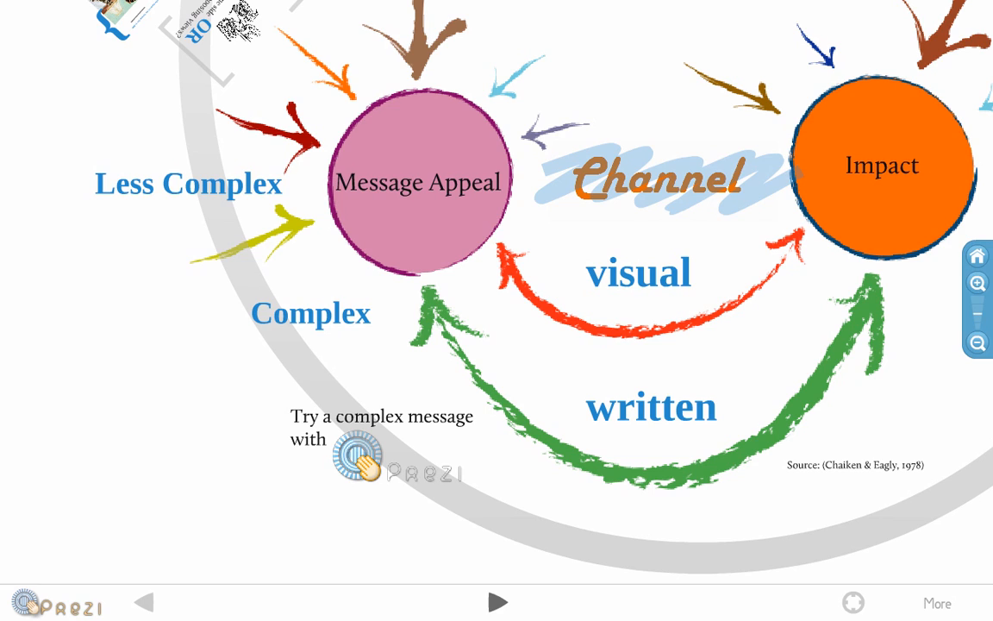
Step: Advance to the Nitty Gritty overview, then zoom into the Learning Curve frame
left_click(496, 601)
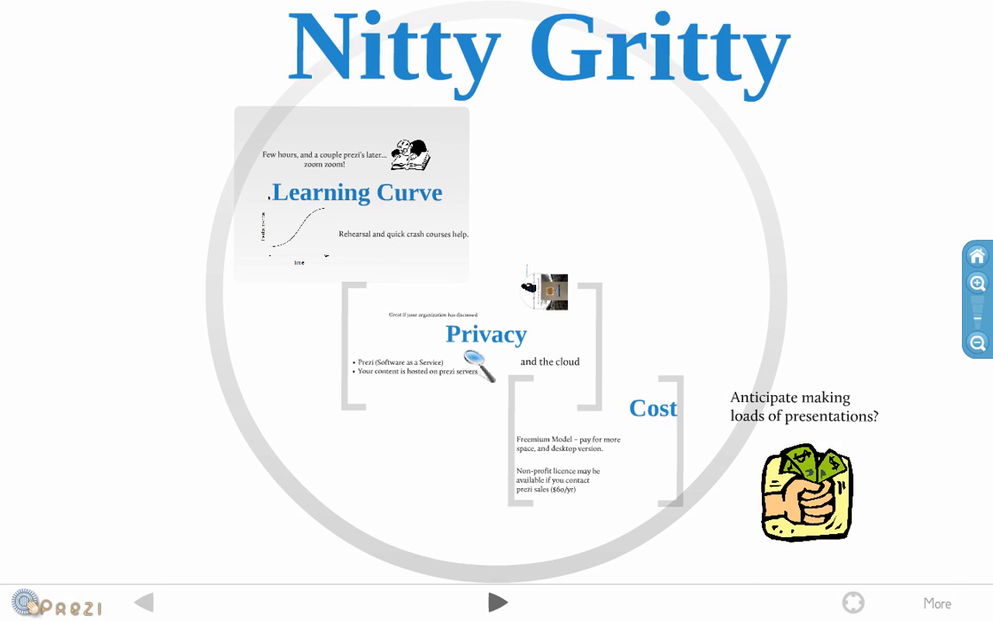
left_click(494, 602)
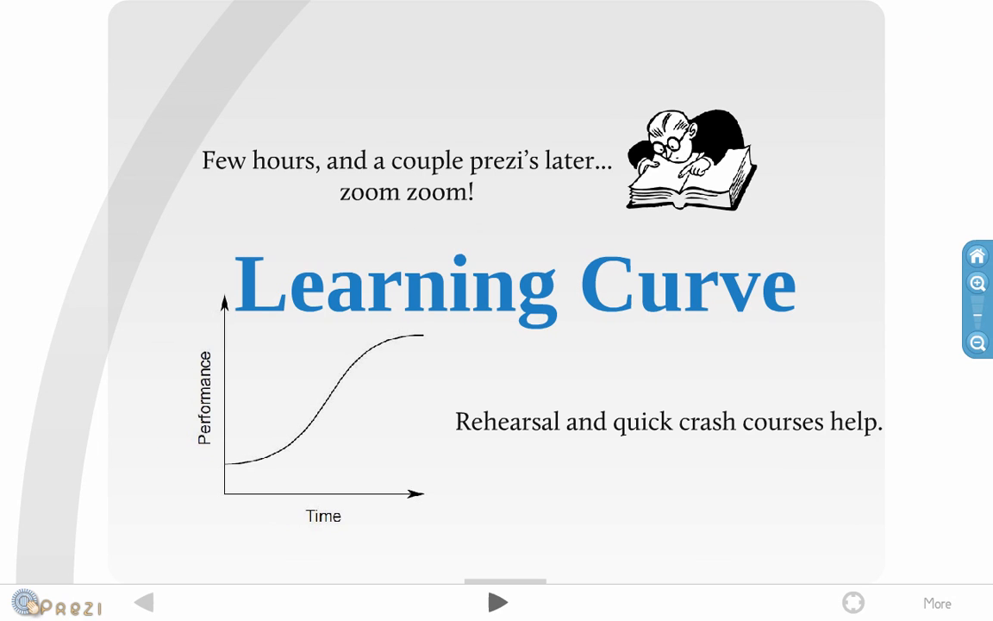
Step: Advance through the Privacy and the cloud frame to the In SUM summary
left_click(498, 601)
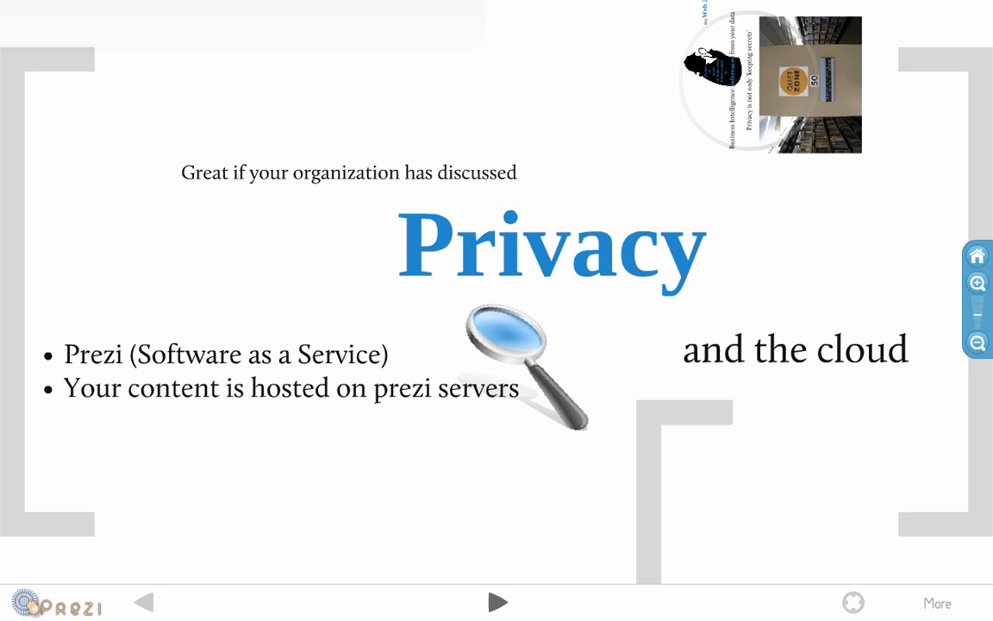
left_click(498, 602)
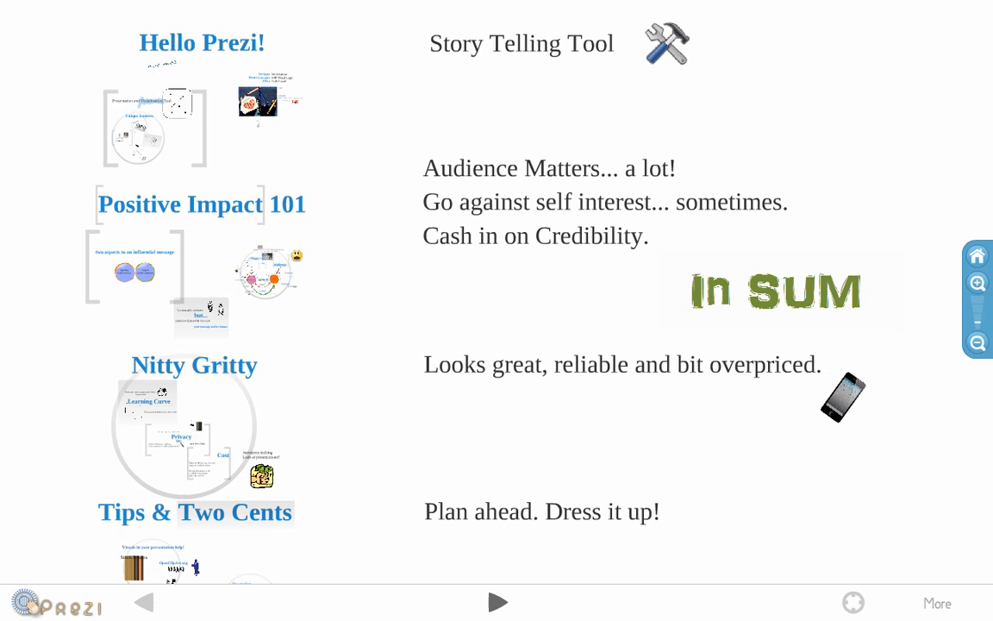
Step: Play the final step of the In Sum conclusion until the next arrow is disabled
left_click(497, 602)
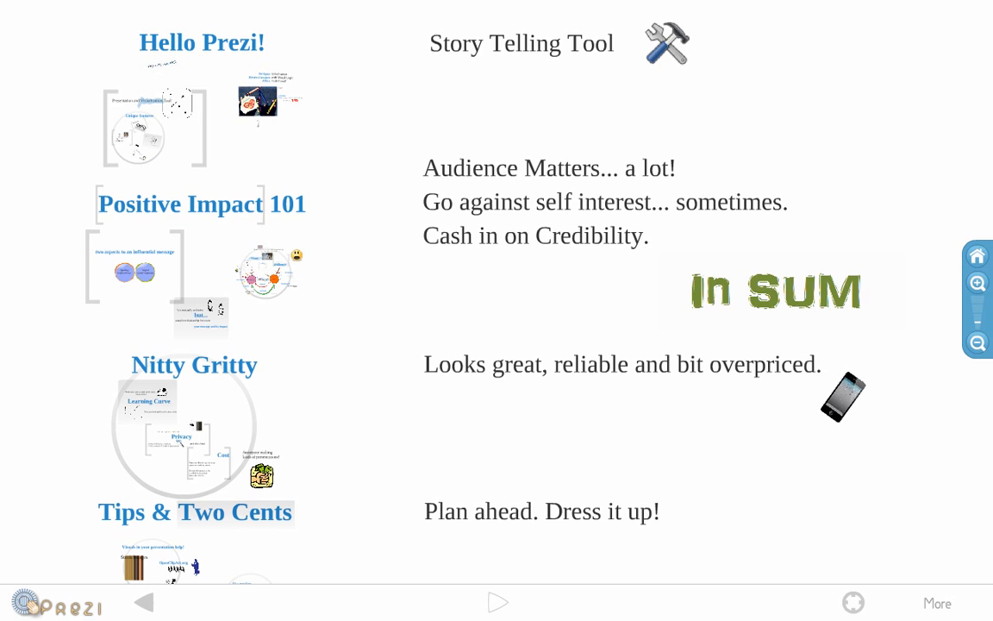